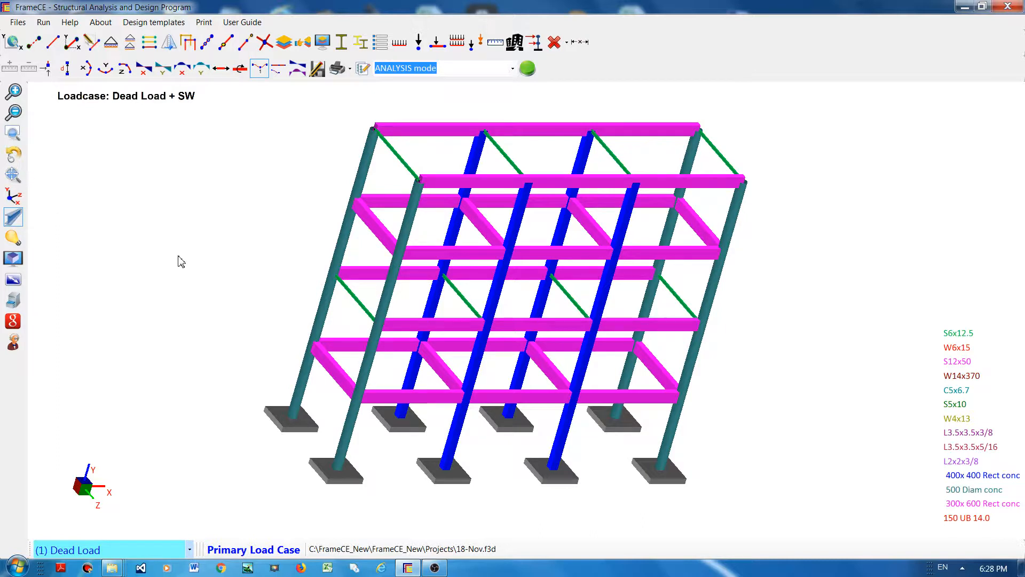
mouse_move(297, 68)
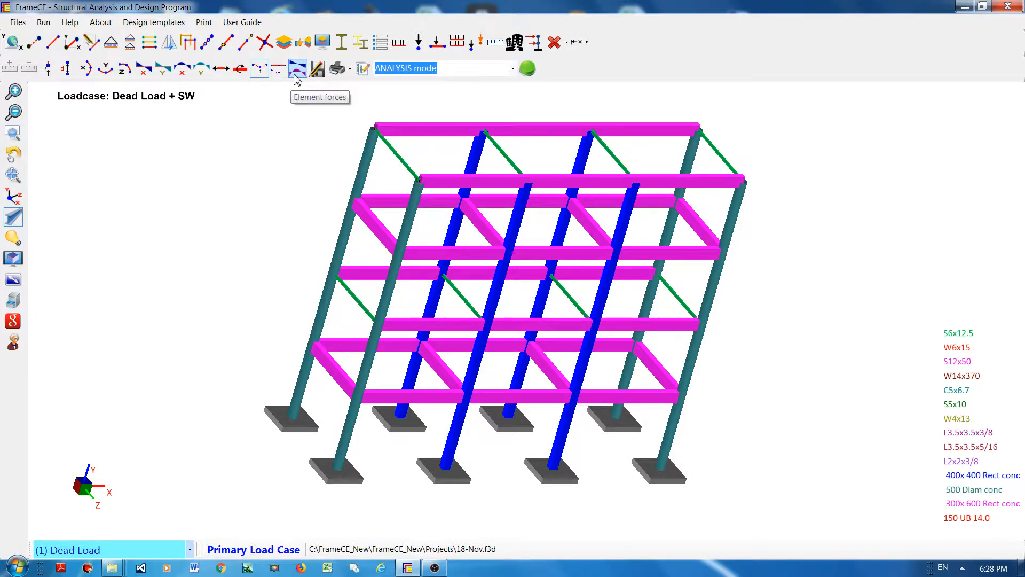
Show Dead Load force diagrams for the top beam, element 50
left_click(298, 68)
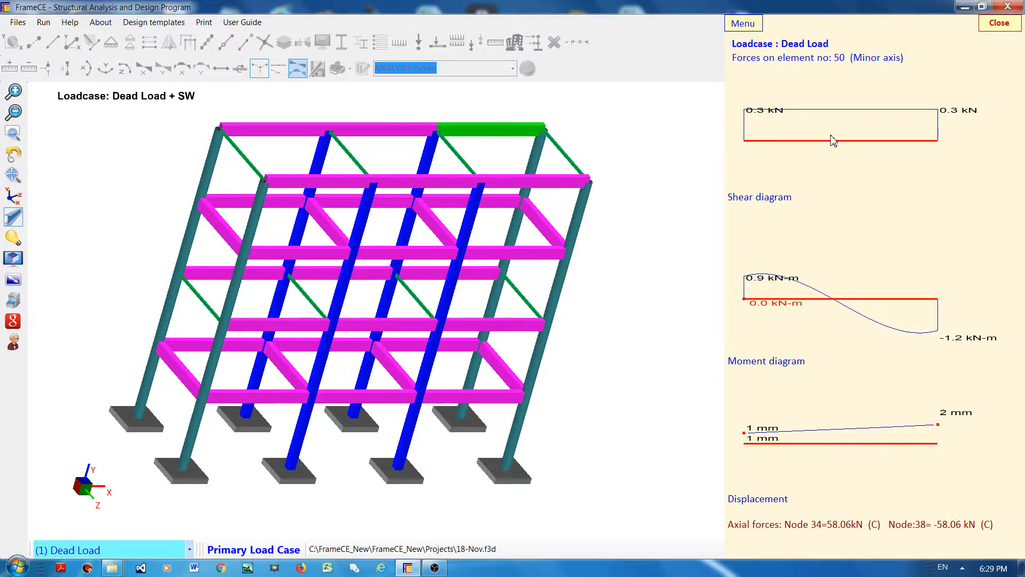
mouse_move(828, 499)
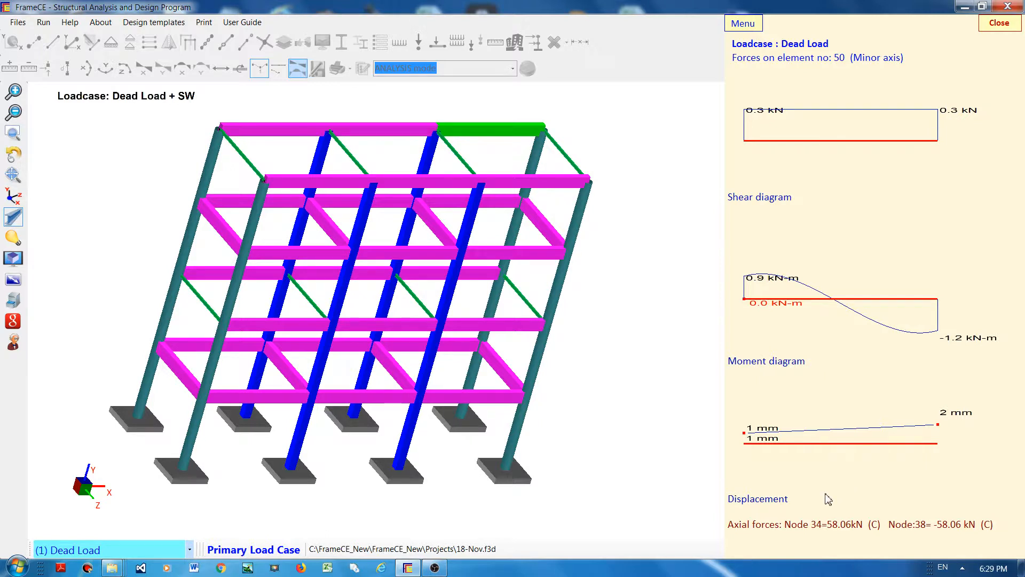
mouse_move(760, 546)
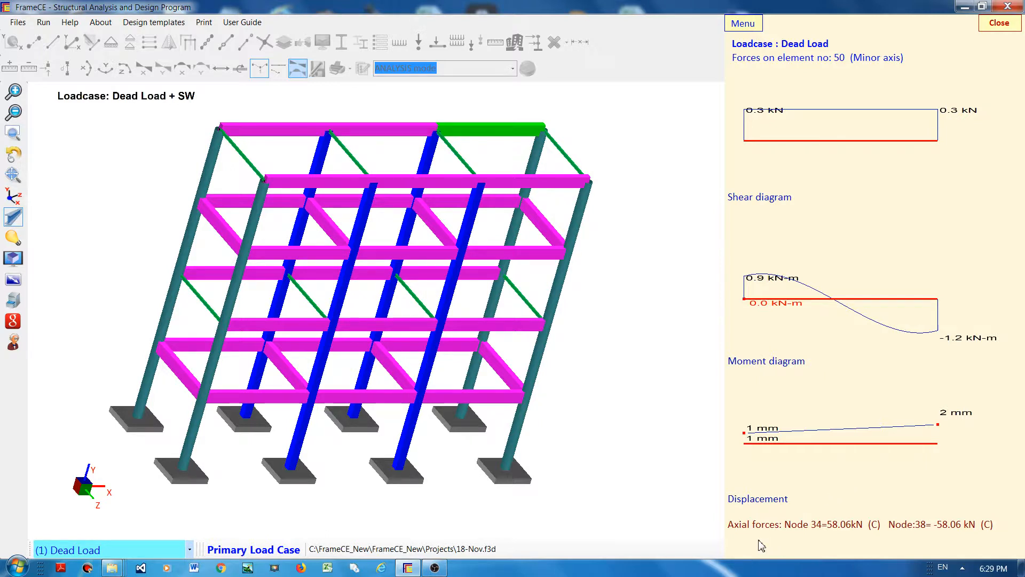
mouse_move(737, 68)
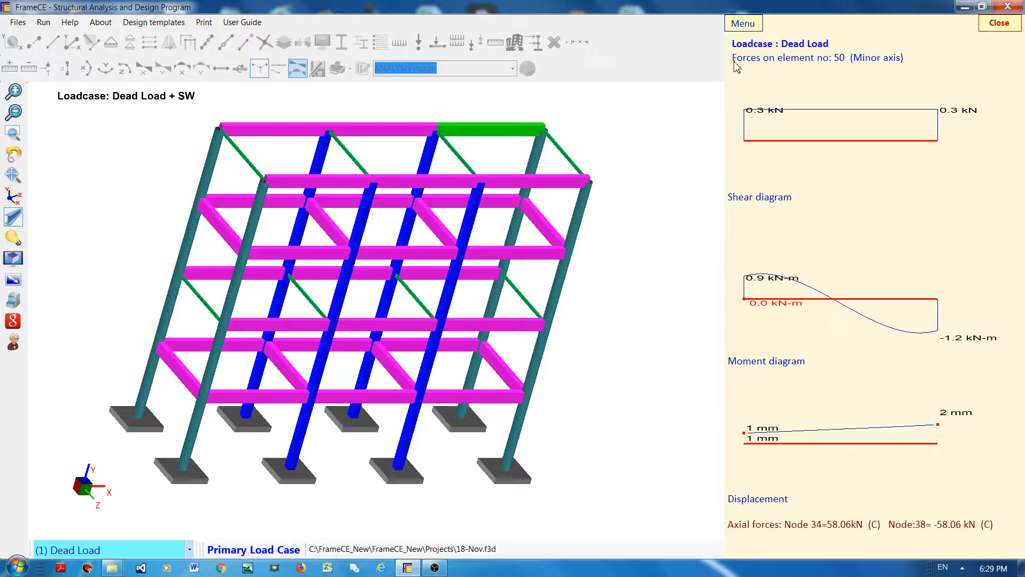
Switch element 50's force diagrams from the minor axis to the major axis
left_click(744, 23)
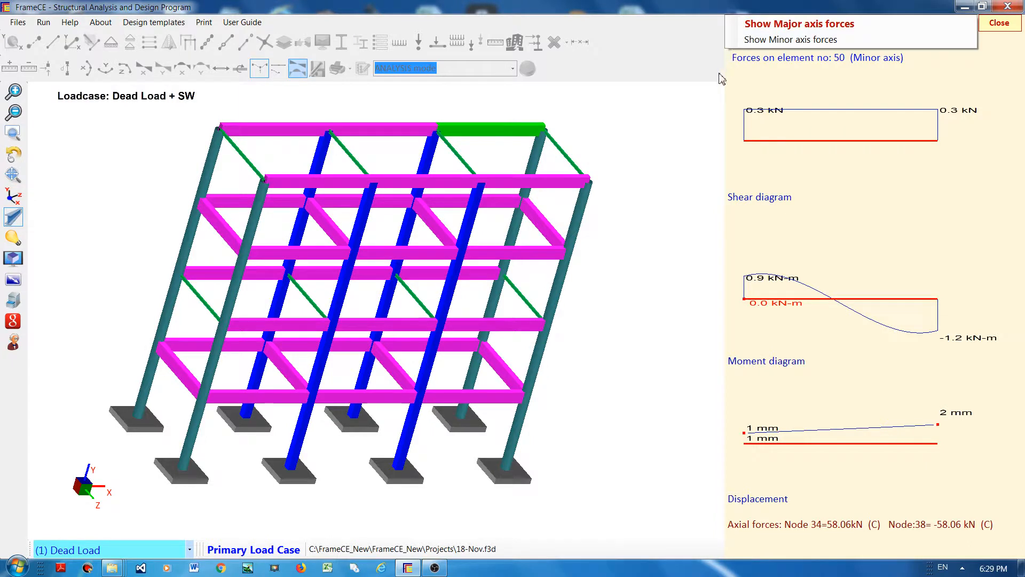
mouse_move(799, 24)
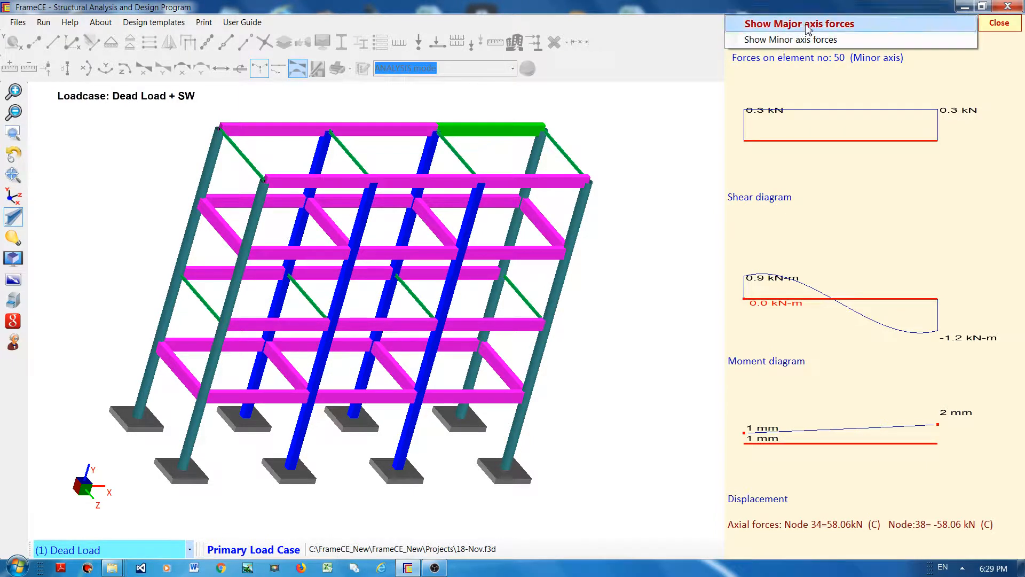
mouse_move(791, 39)
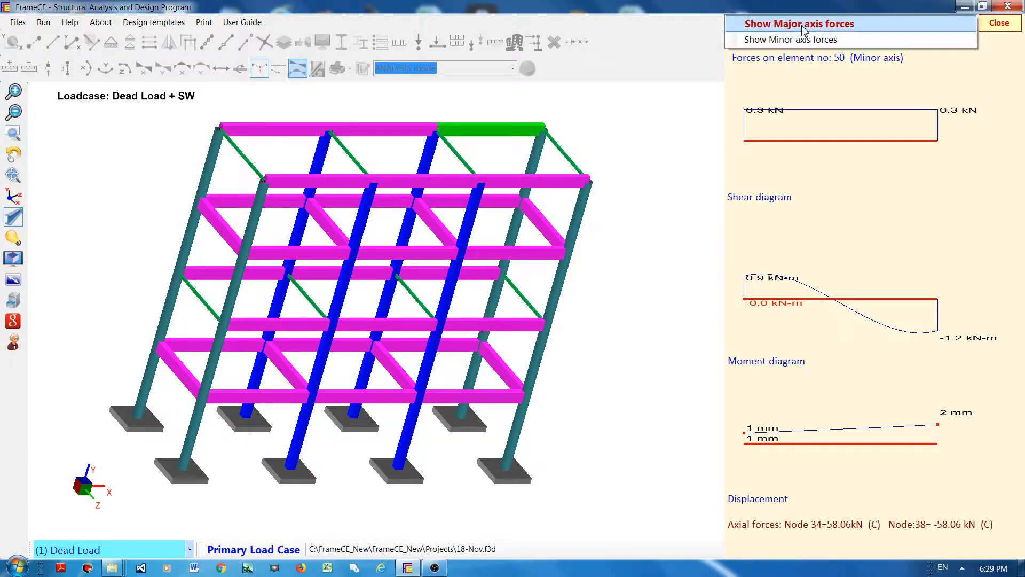
mouse_move(795, 27)
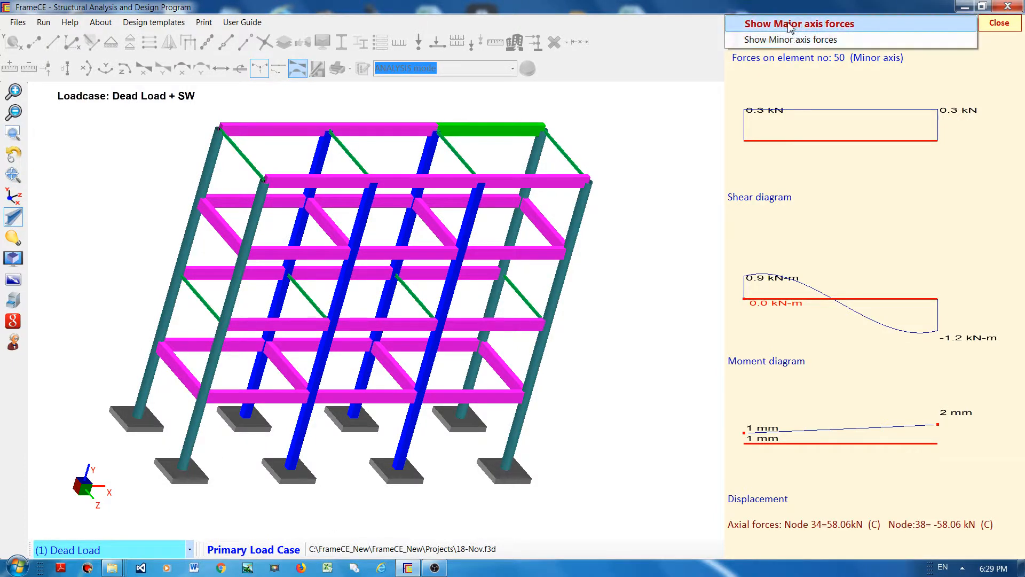
left_click(799, 24)
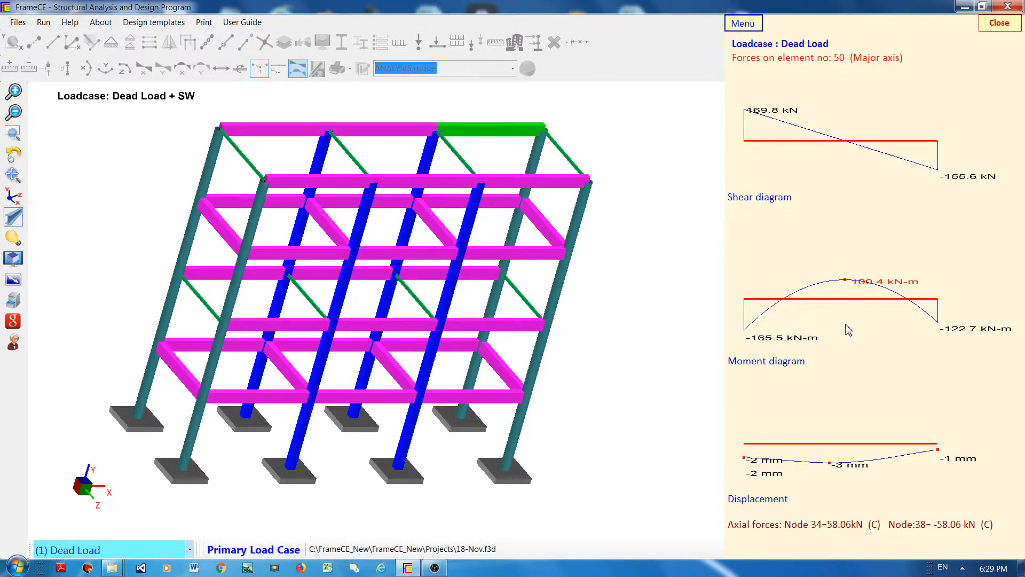
mouse_move(813, 366)
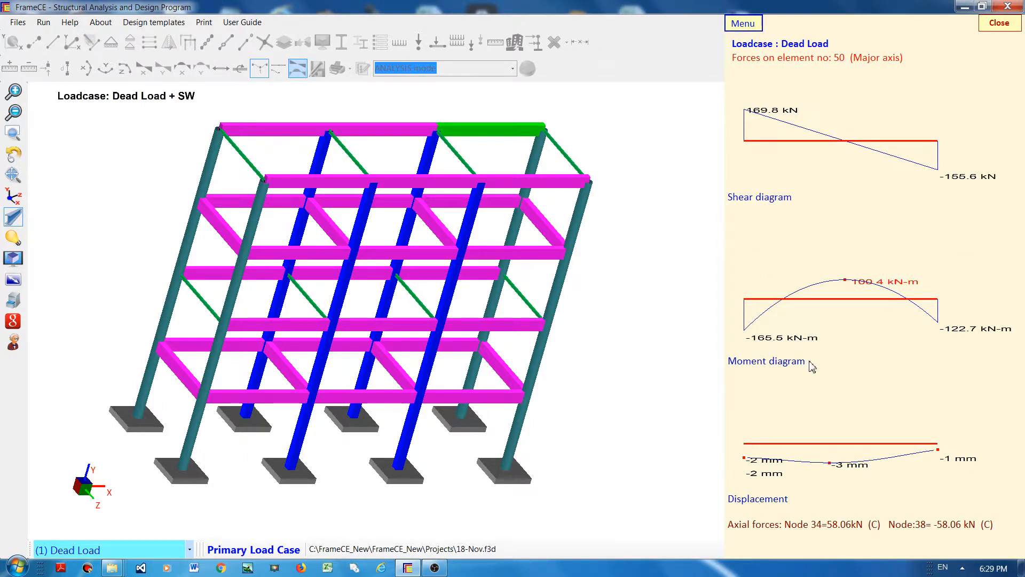
mouse_move(798, 255)
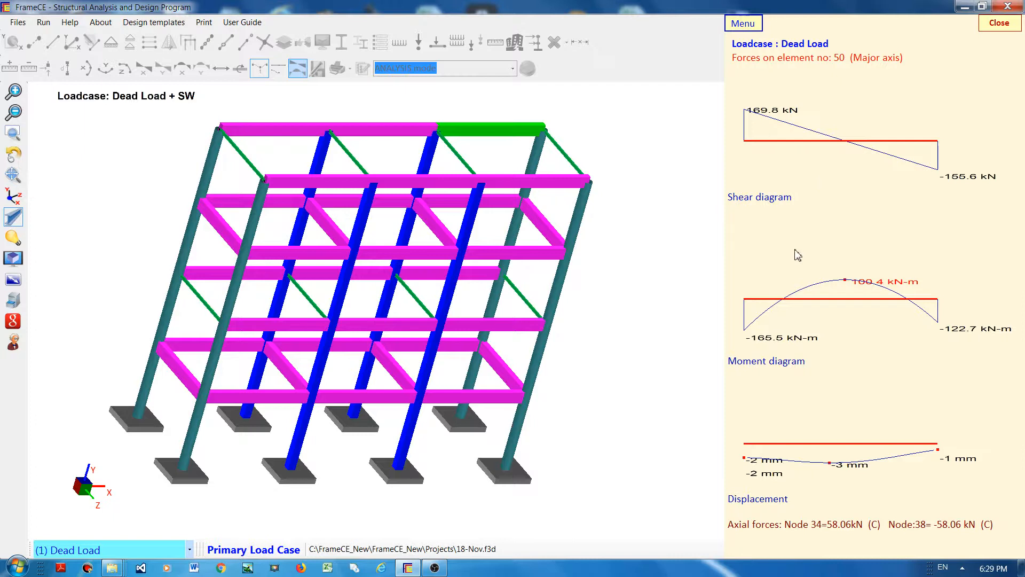
mouse_move(897, 485)
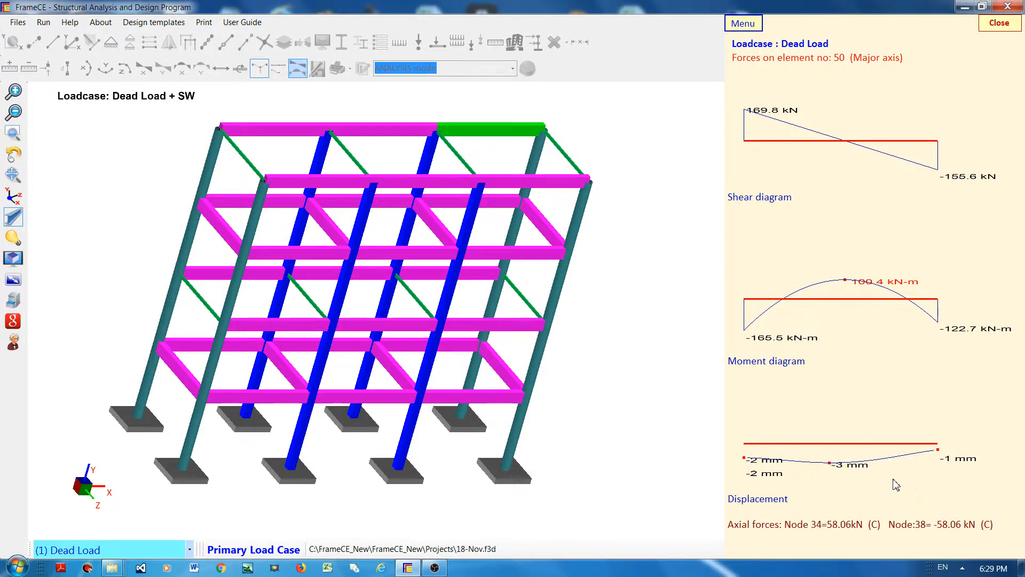
mouse_move(606, 262)
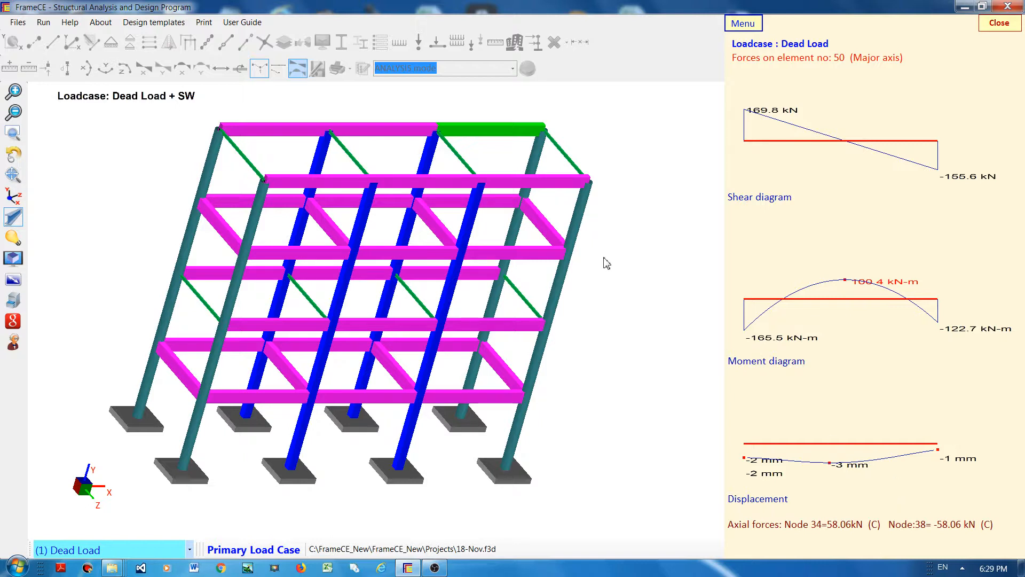
mouse_move(490, 137)
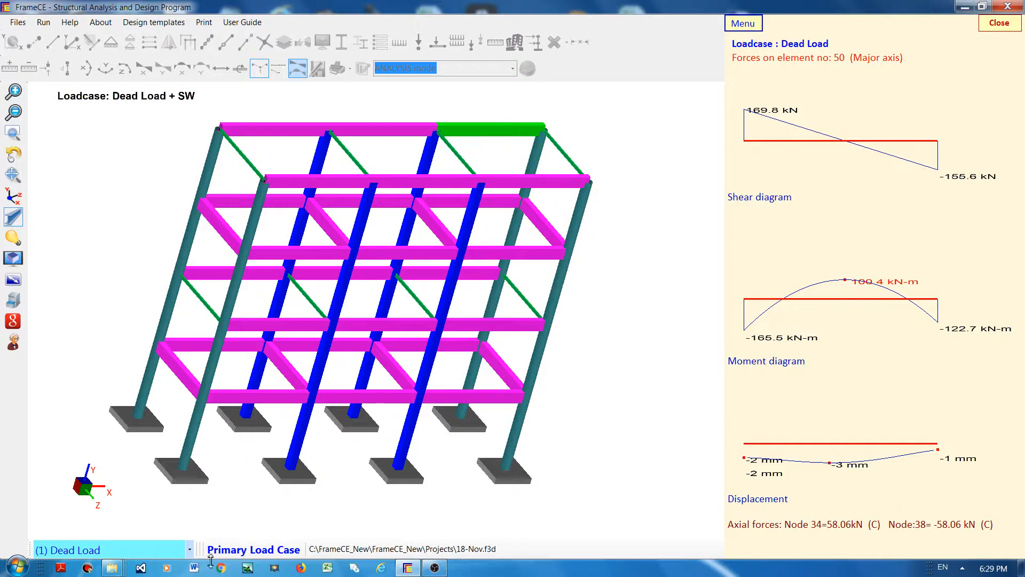
left_click(190, 548)
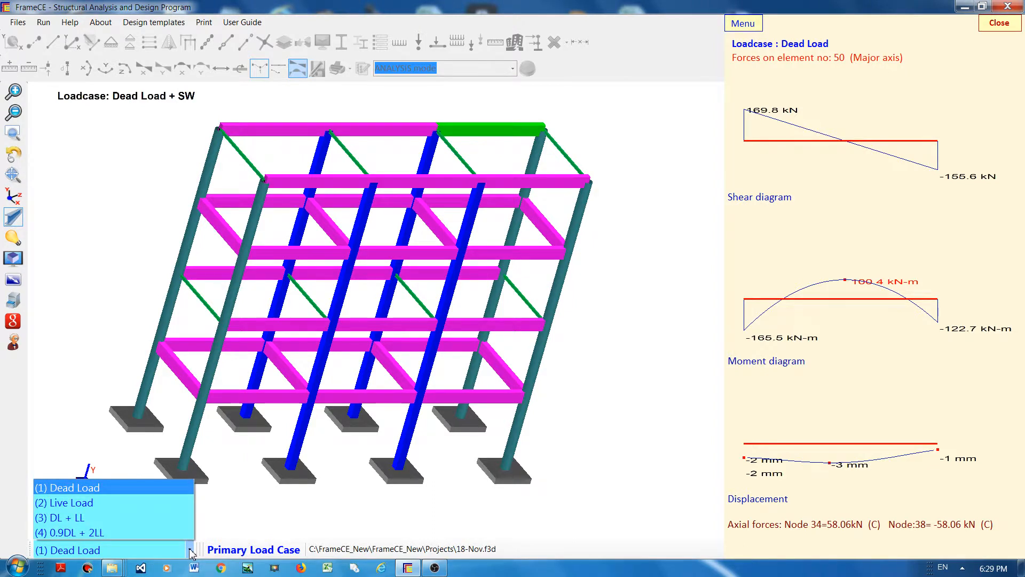
mouse_move(75, 502)
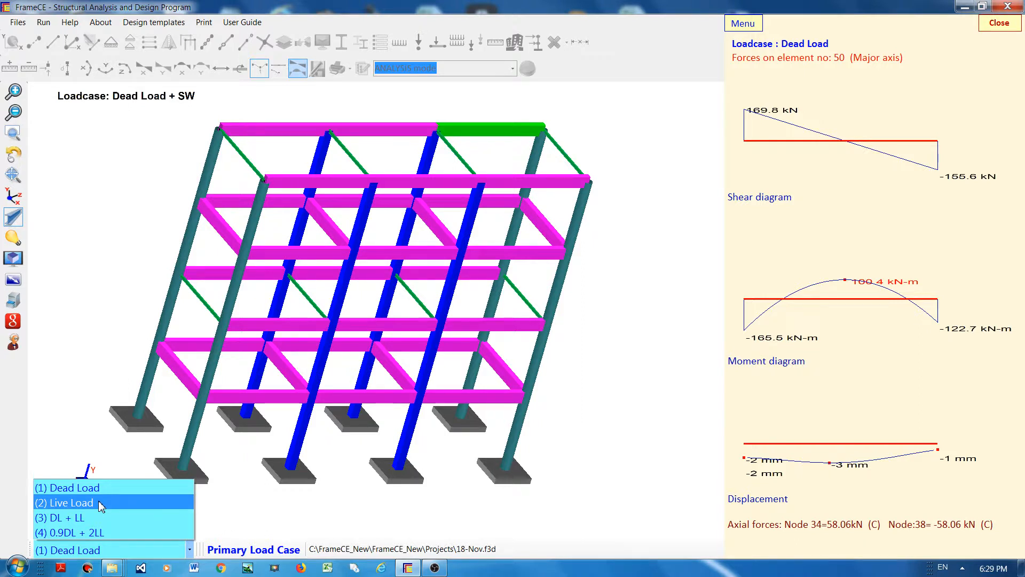
left_click(65, 502)
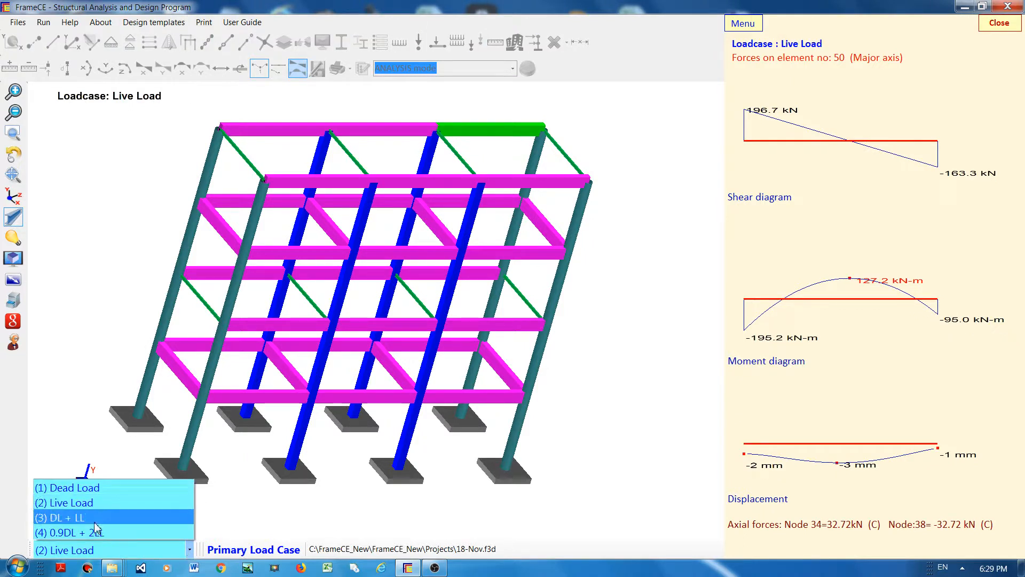
left_click(62, 517)
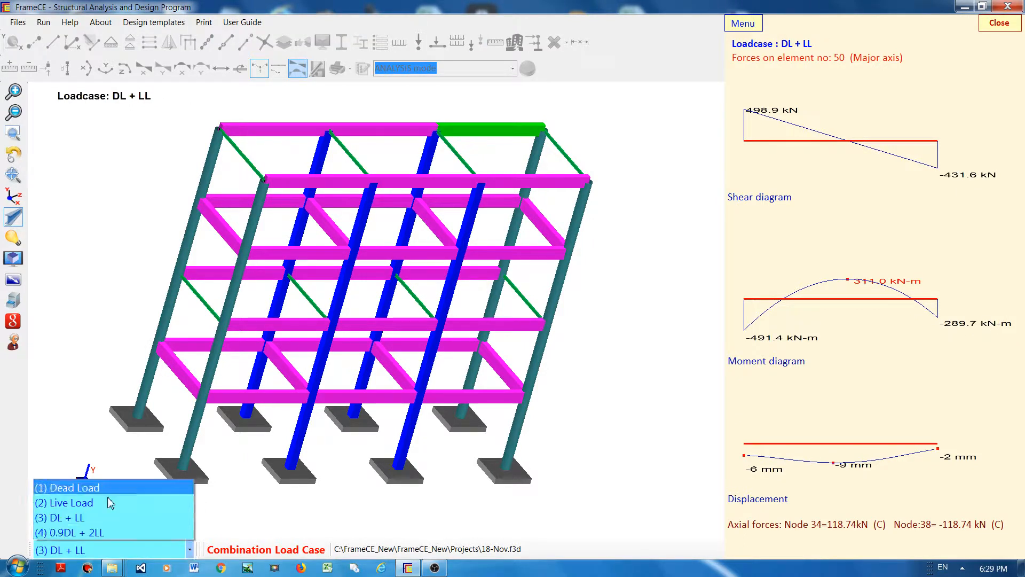
left_click(68, 487)
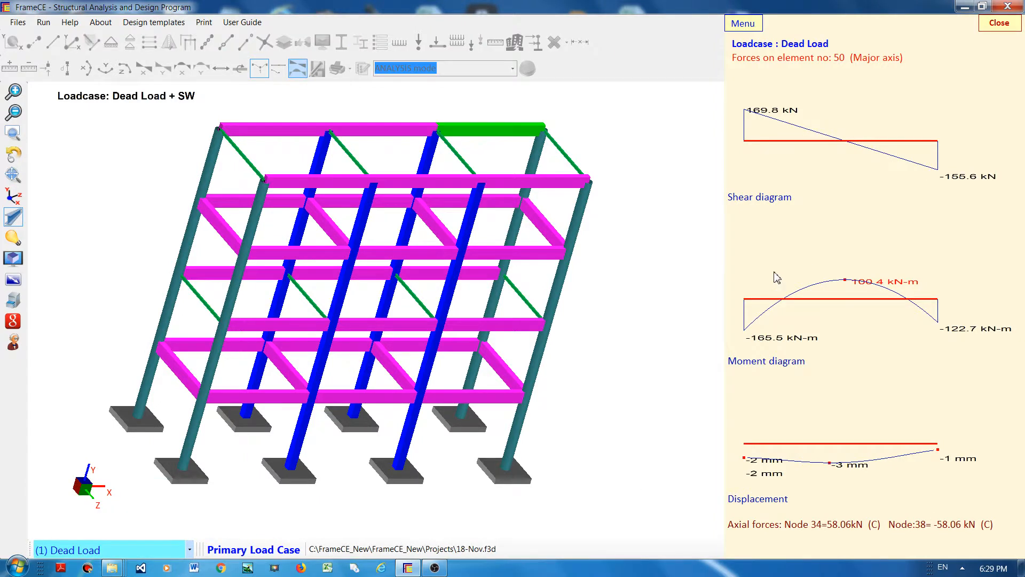
mouse_move(267, 262)
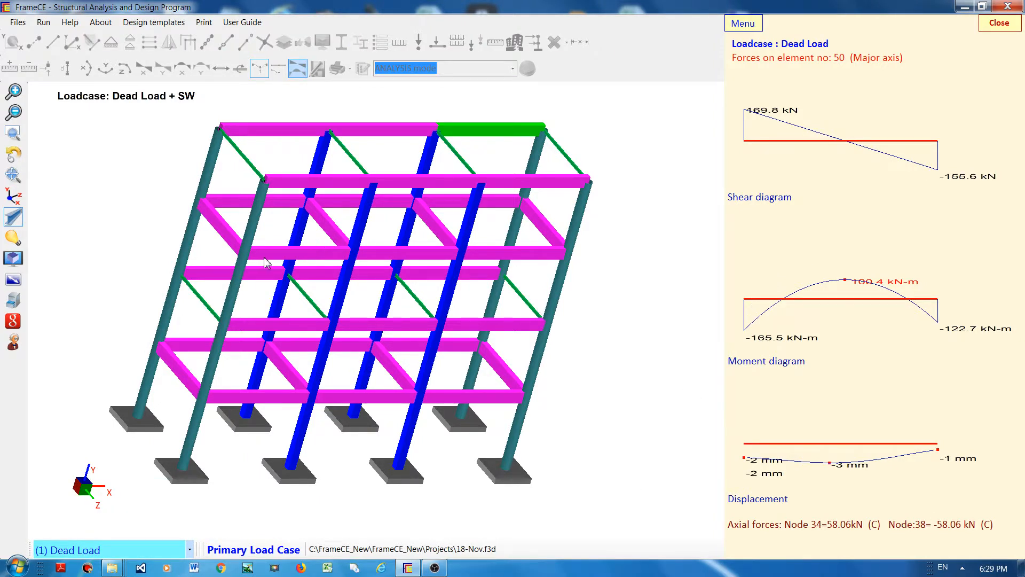
mouse_move(267, 230)
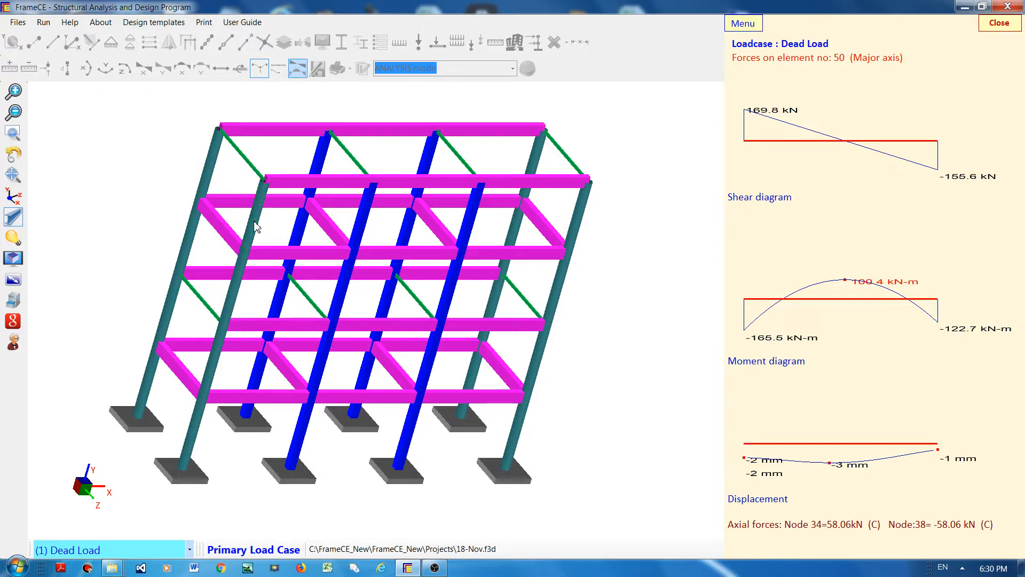
Check forces on the upper left column and beam element 28, then close the force panel
left_click(254, 223)
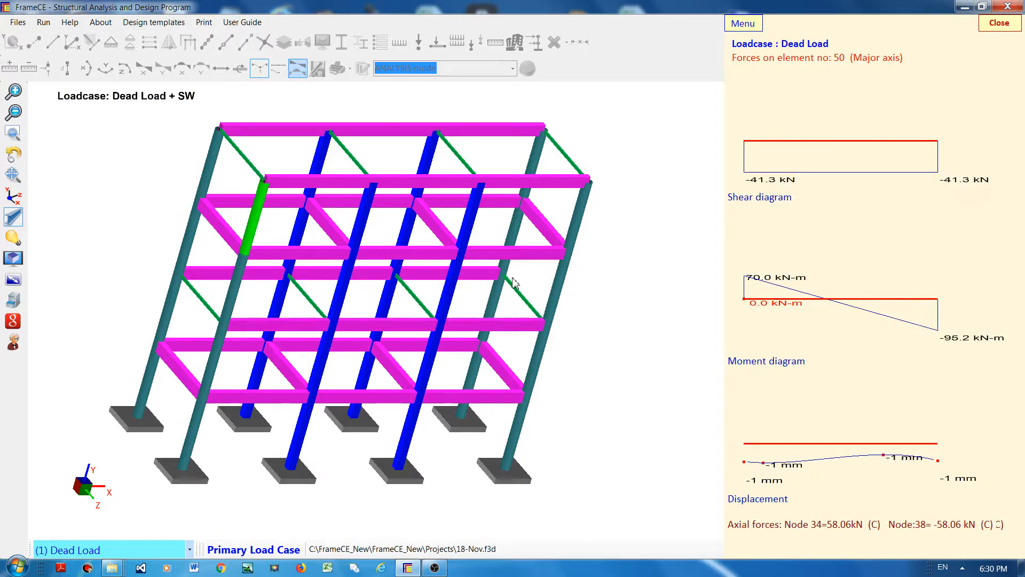
left_click(510, 326)
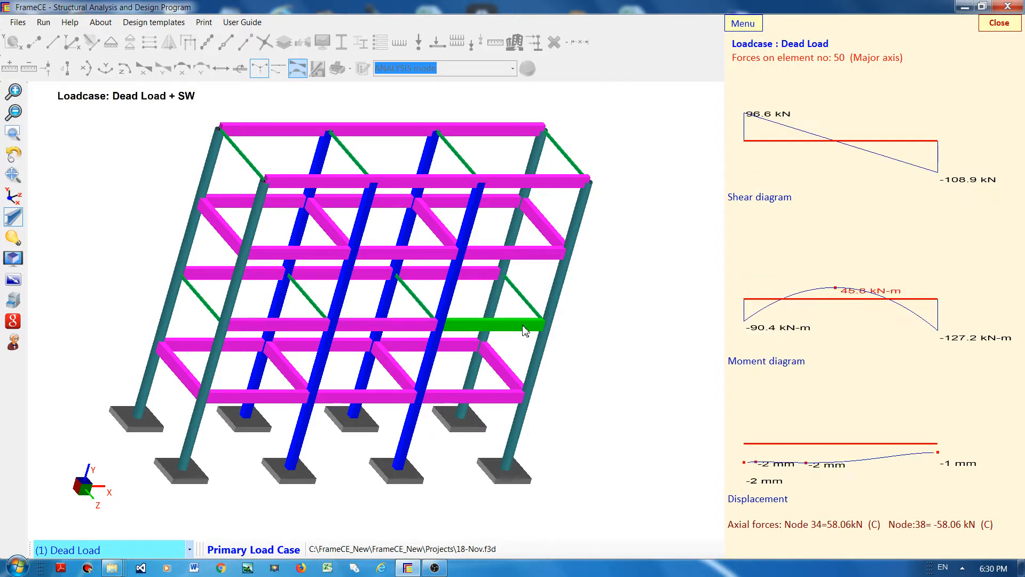
mouse_move(643, 437)
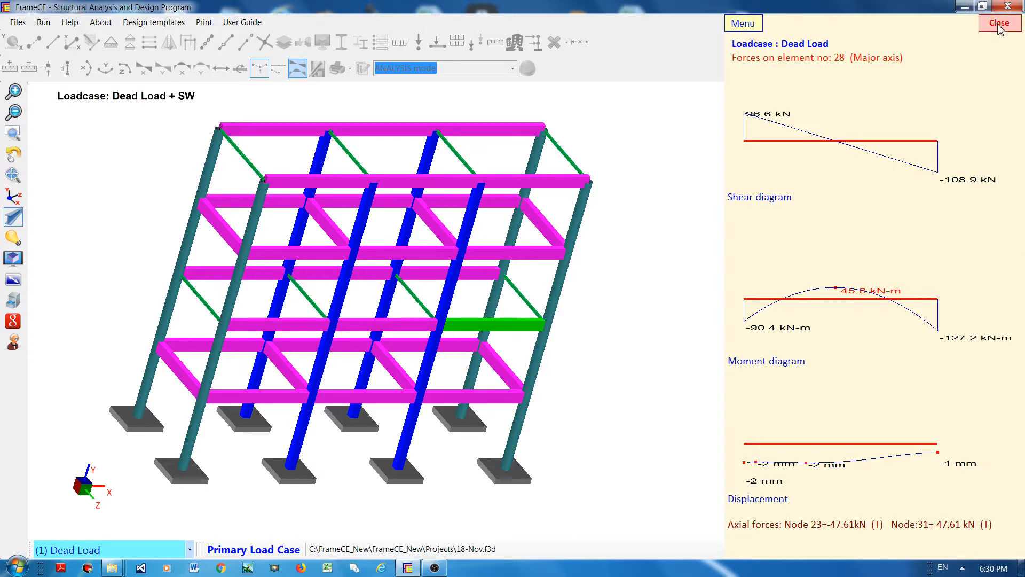
left_click(999, 23)
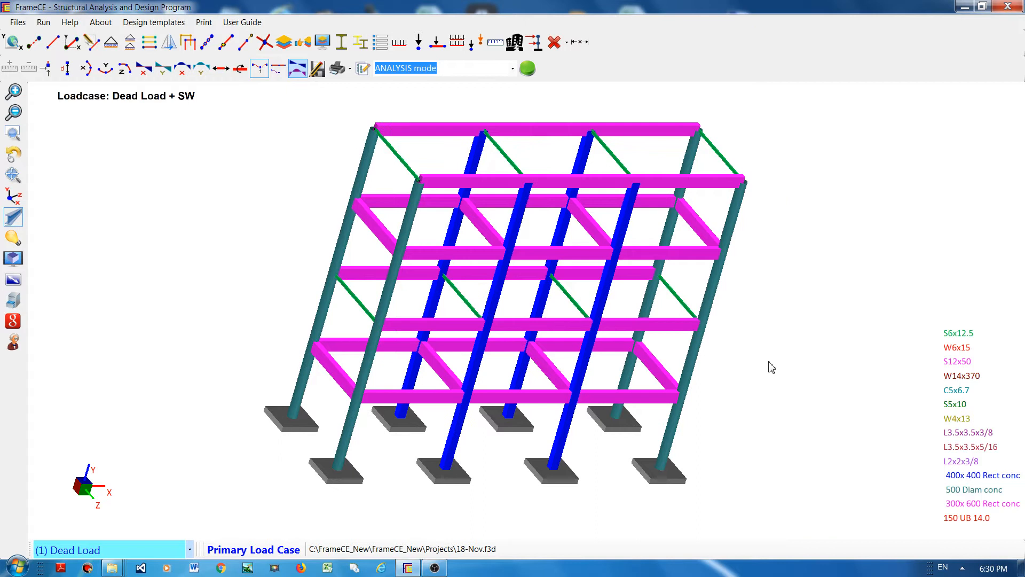
left_click(620, 376)
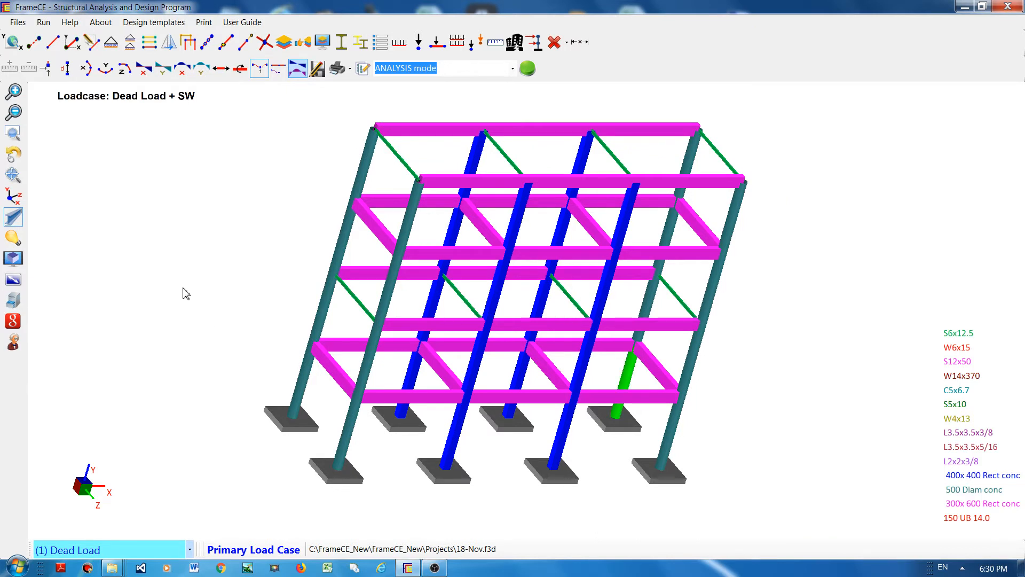